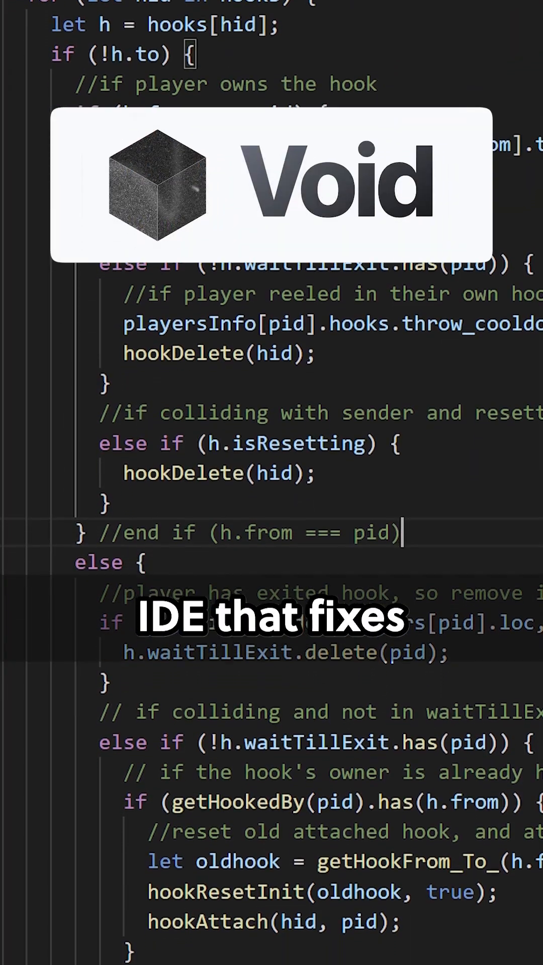
Accept the inline AI suggestion filling the bfs function with a breadth-first queue loop
scroll(down, 3)
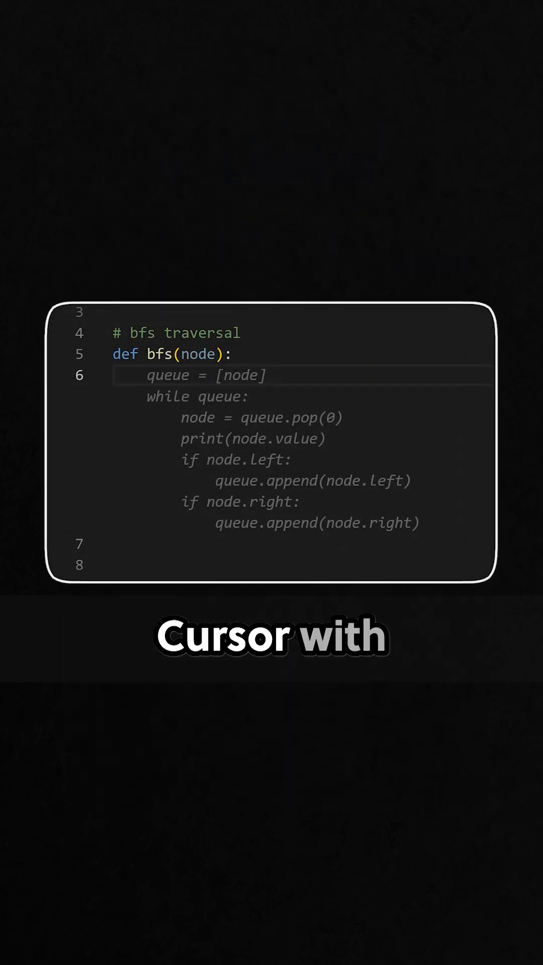
key(tab)
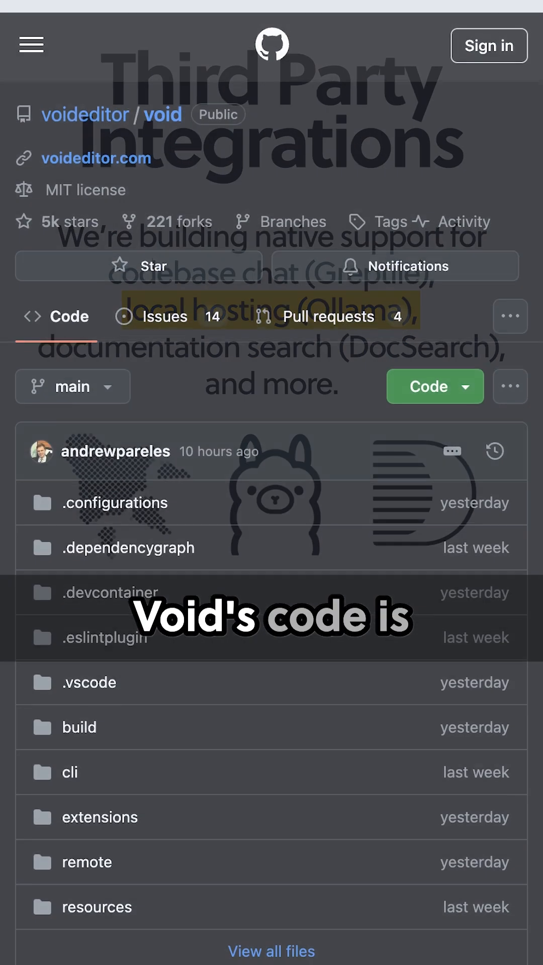
Scroll the voideditor/void repository page down past the file list to the README
scroll(down, 3)
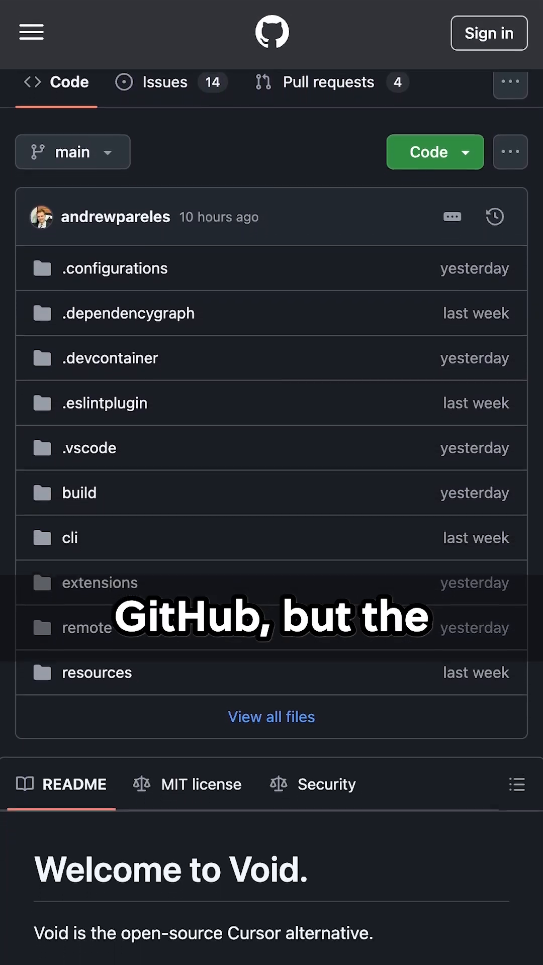
scroll(down, 3)
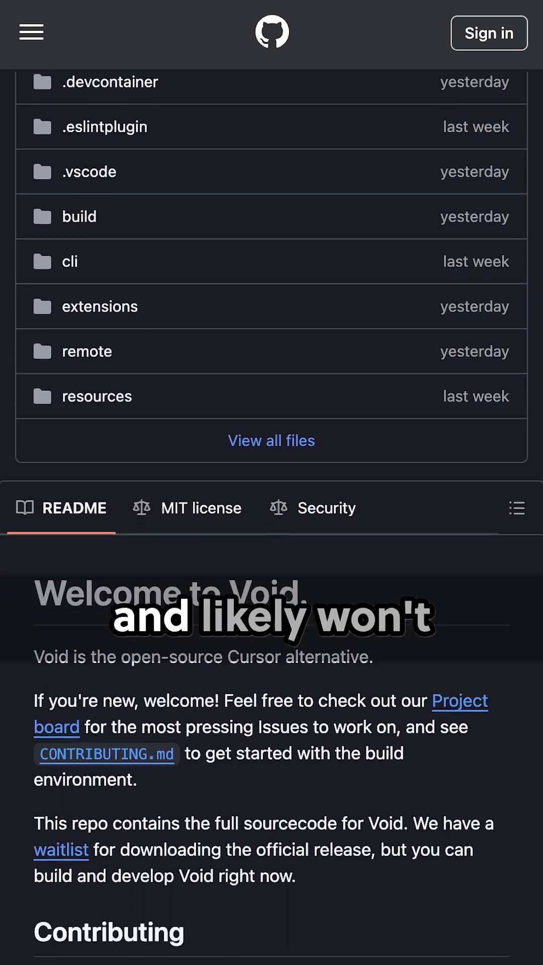